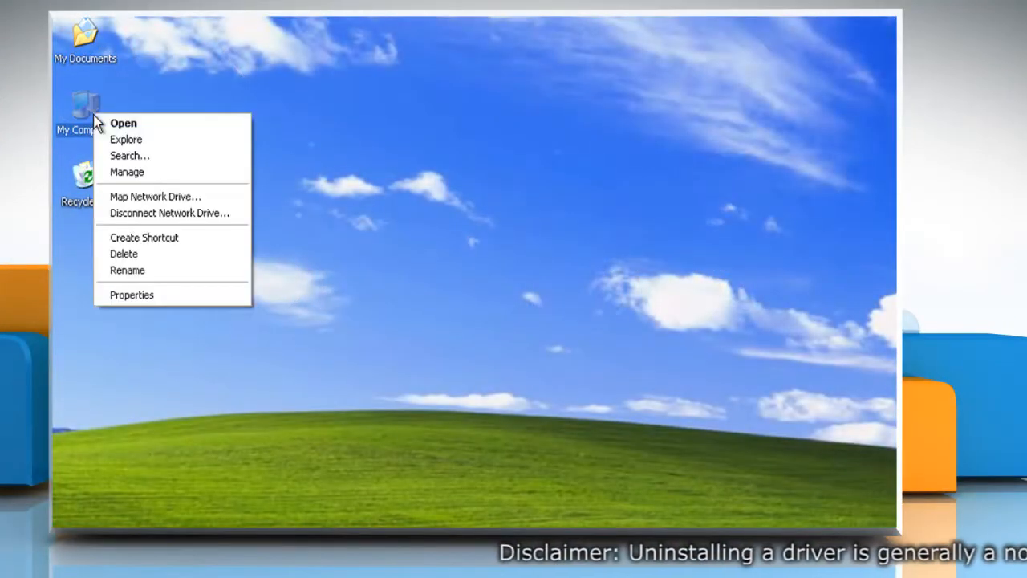
mouse_move(148, 170)
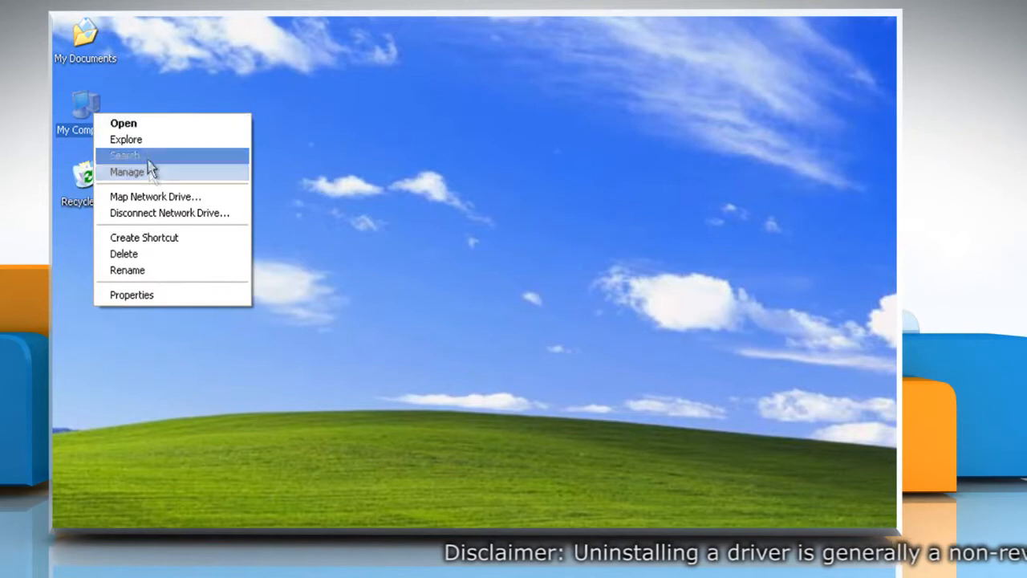
Open the Computer Management console for the local computer from My Computer
left_click(126, 172)
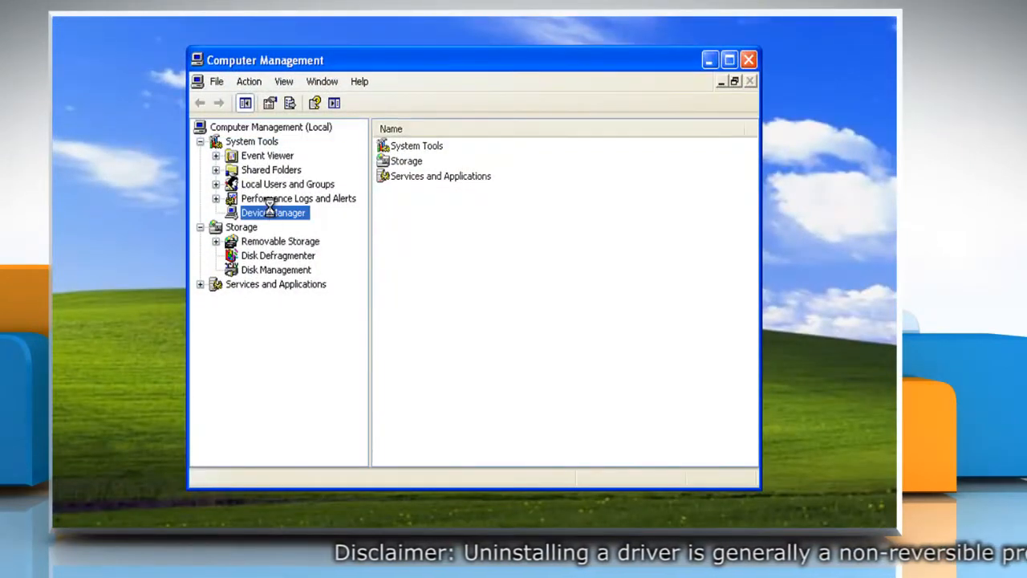
Uninstall the Sound Blaster 16 or AWE32 (WDM) device from Device Manager and confirm removal
left_click(272, 212)
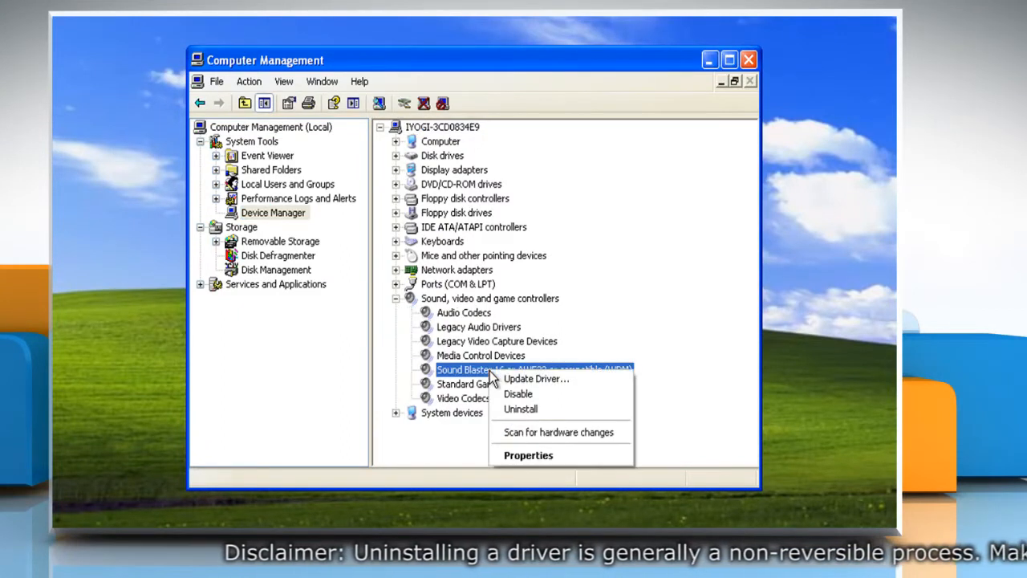
left_click(520, 409)
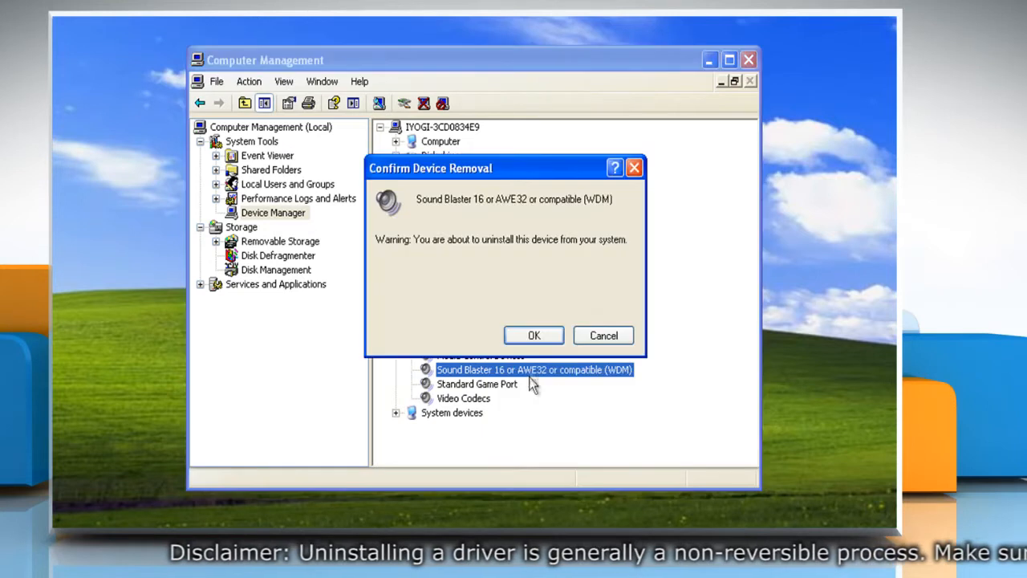
left_click(532, 336)
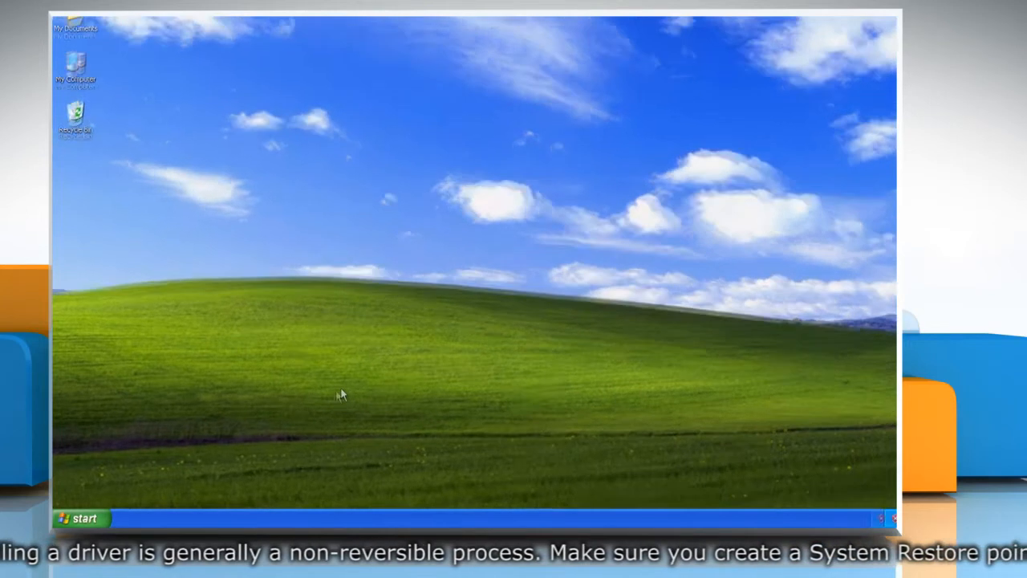
Bring up the Run prompt from Start and enter devmgmt.msc as the command
left_click(80, 516)
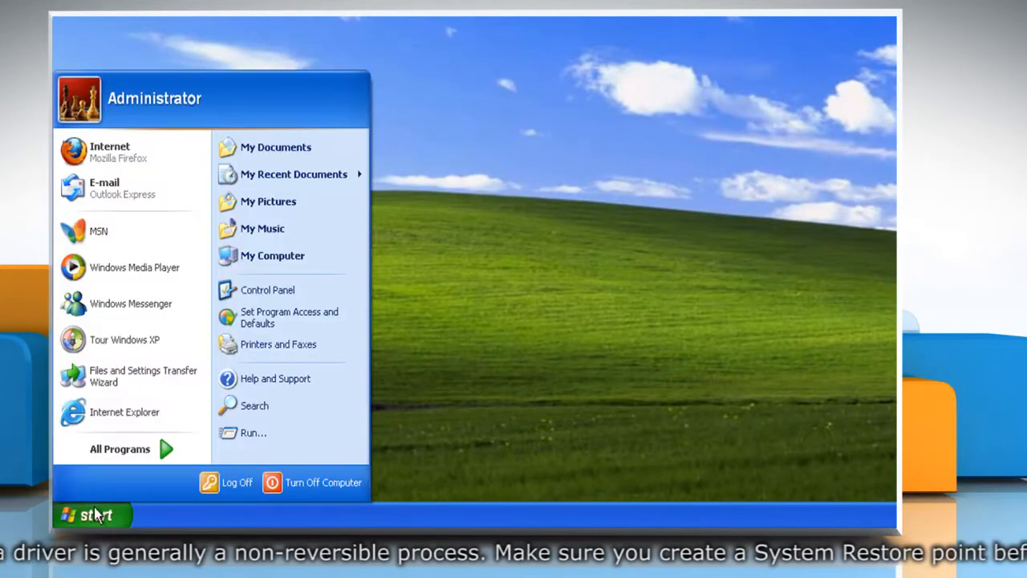
left_click(254, 433)
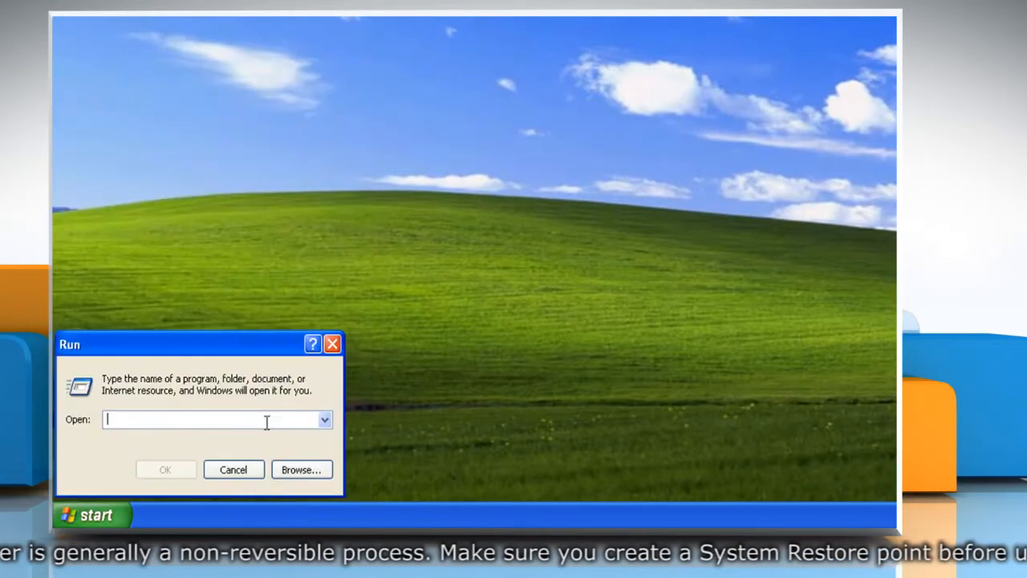
type("devmgmt.msc")
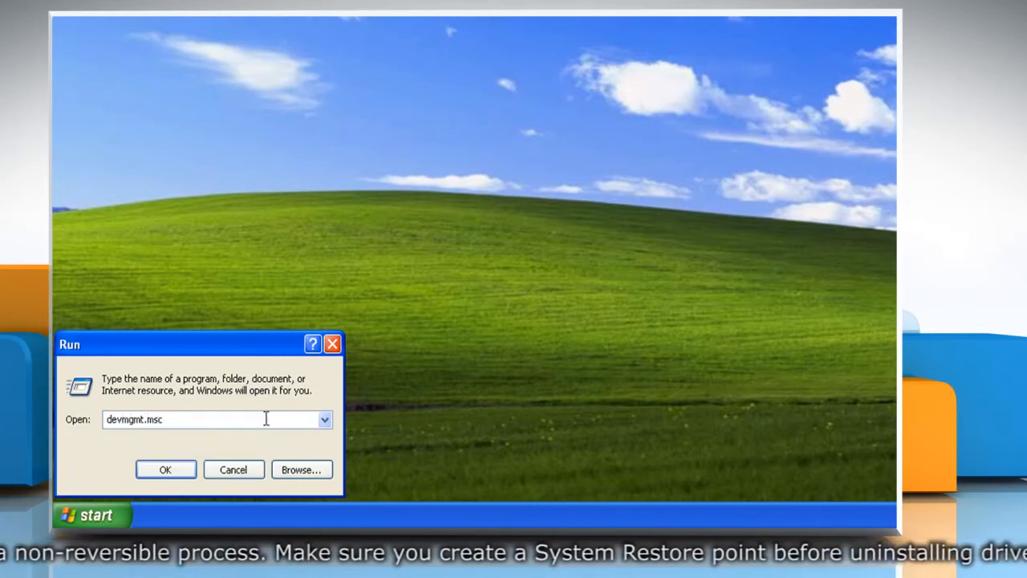
Launch Device Manager and scan the Sound, video and game controllers for hardware changes
left_click(165, 468)
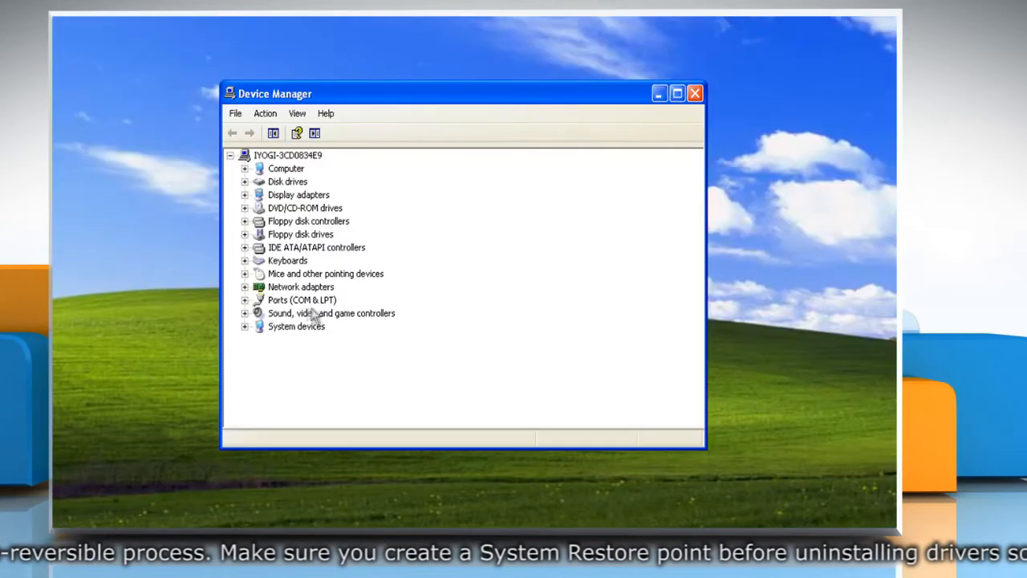
right_click(330, 313)
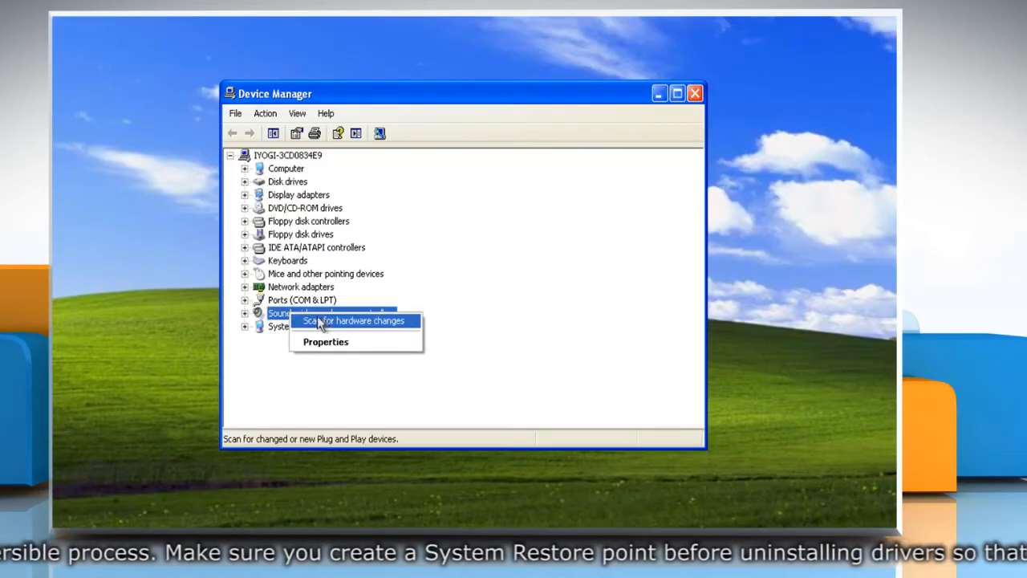
left_click(353, 321)
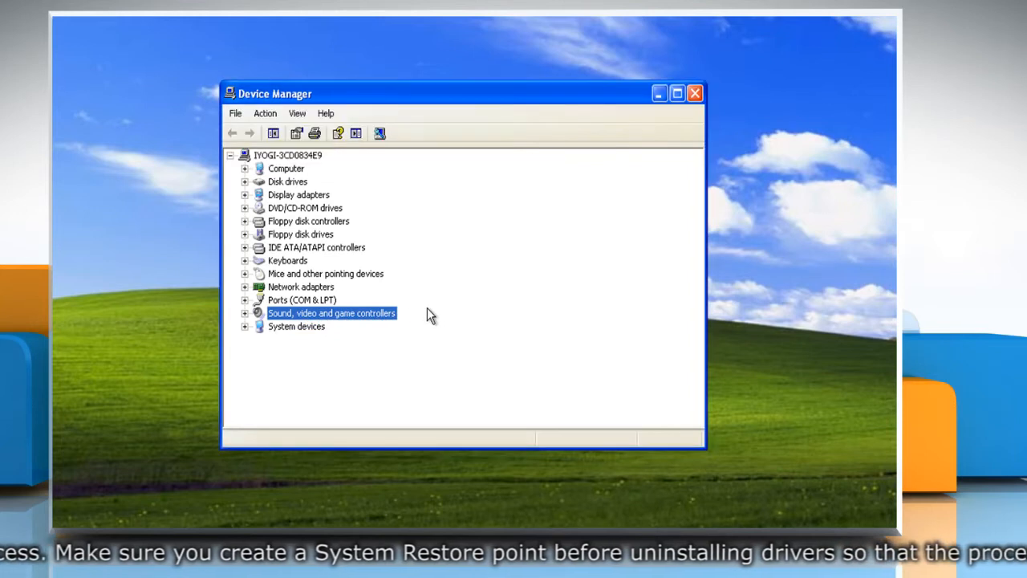
mouse_move(340, 318)
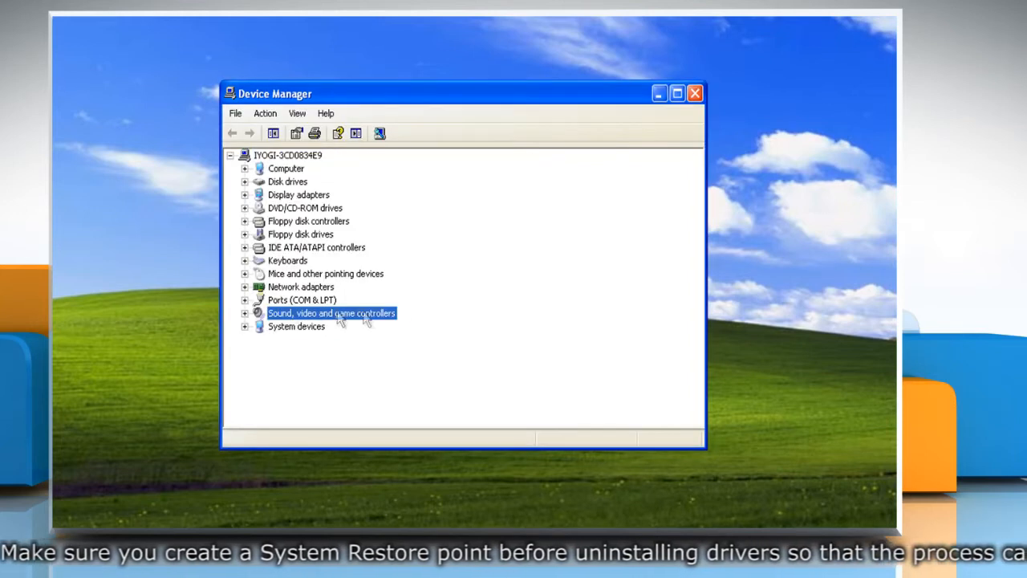
Expand the sound controllers to confirm the Sound Blaster device is redetected, then close Device Manager
left_click(244, 313)
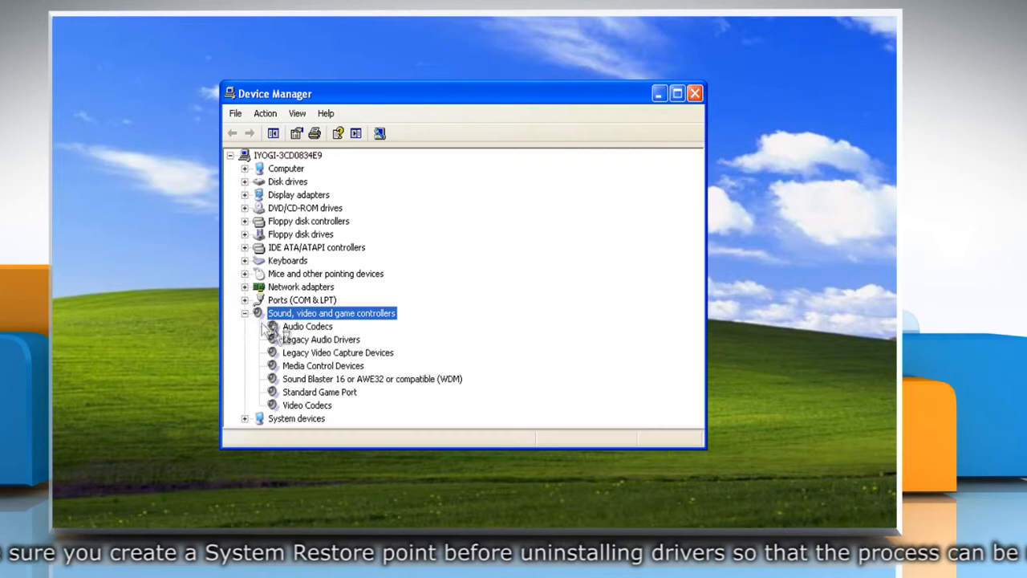
mouse_move(337, 387)
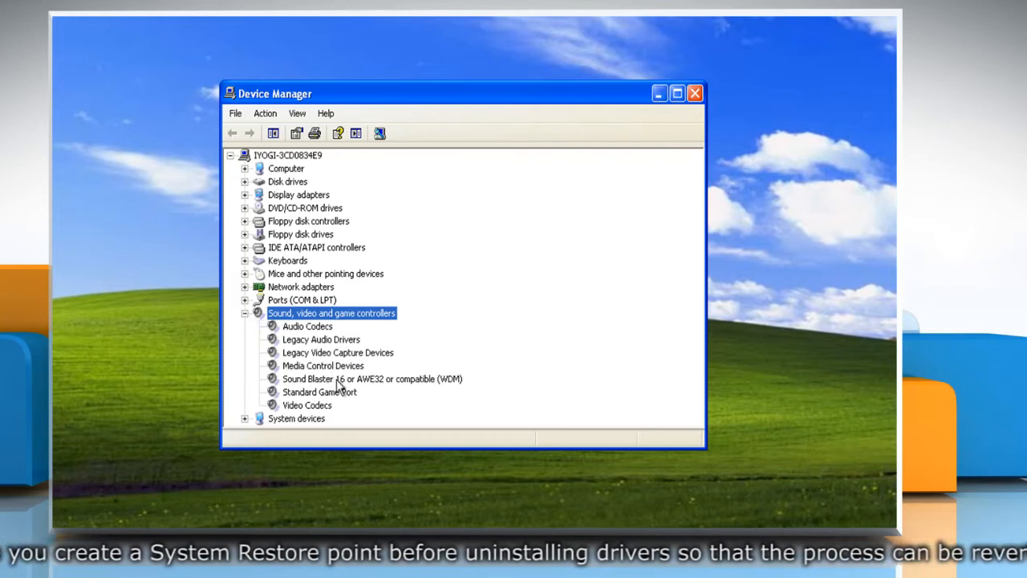
left_click(373, 378)
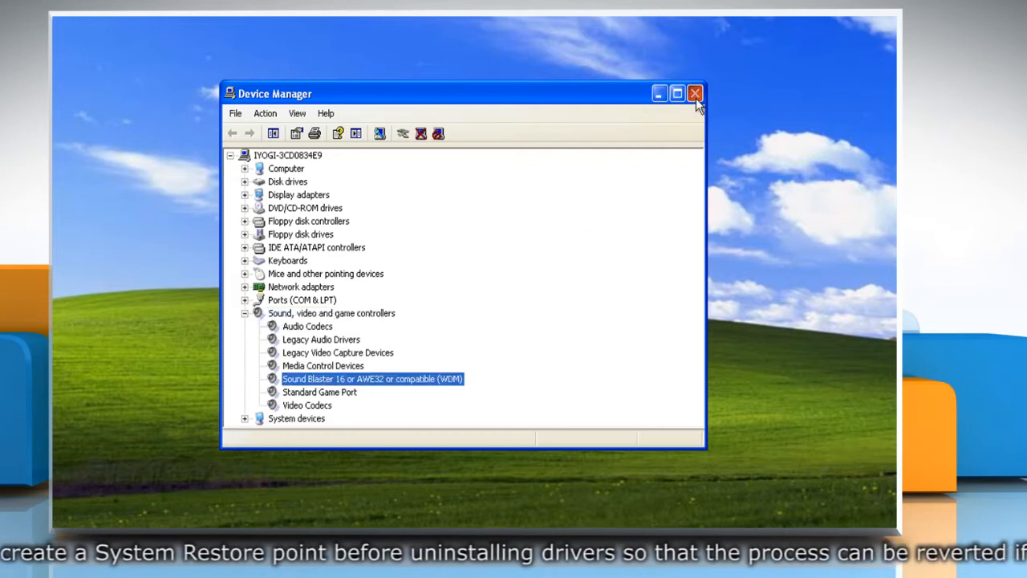
left_click(694, 93)
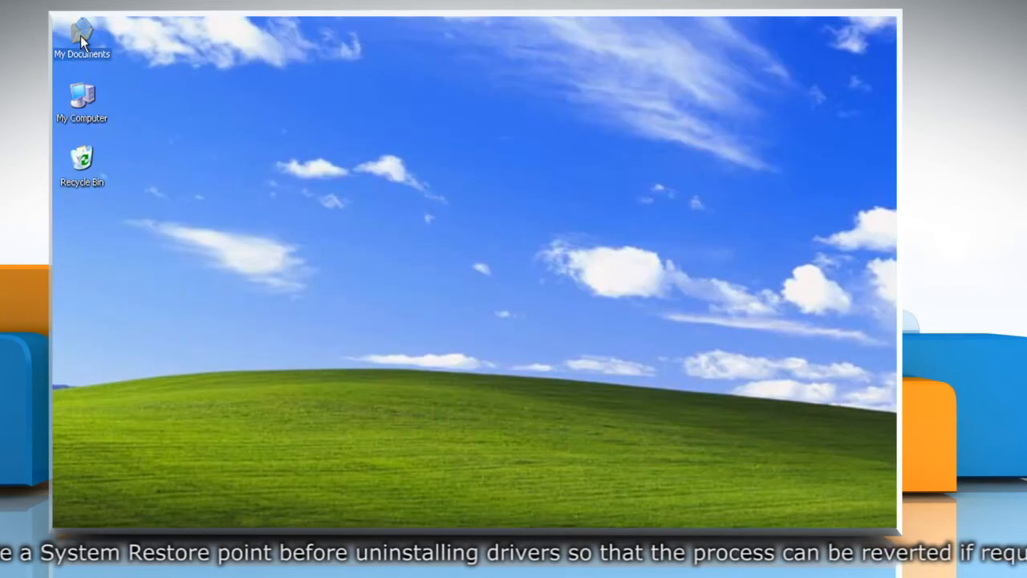
Launch the Audio Driver package from My Documents\Drivers, showing the Realtek ALC269 installer
double_click(82, 35)
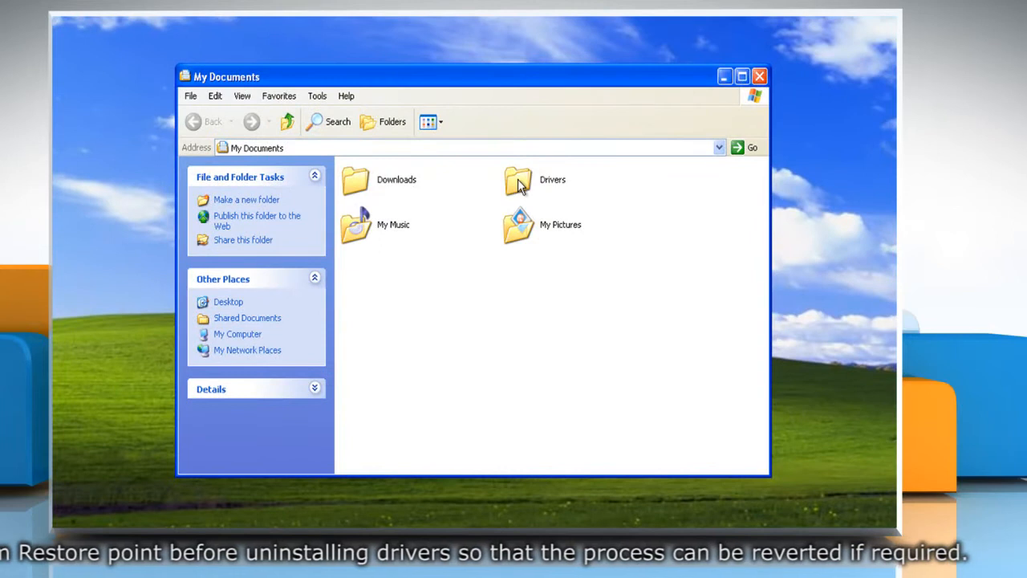
double_click(516, 179)
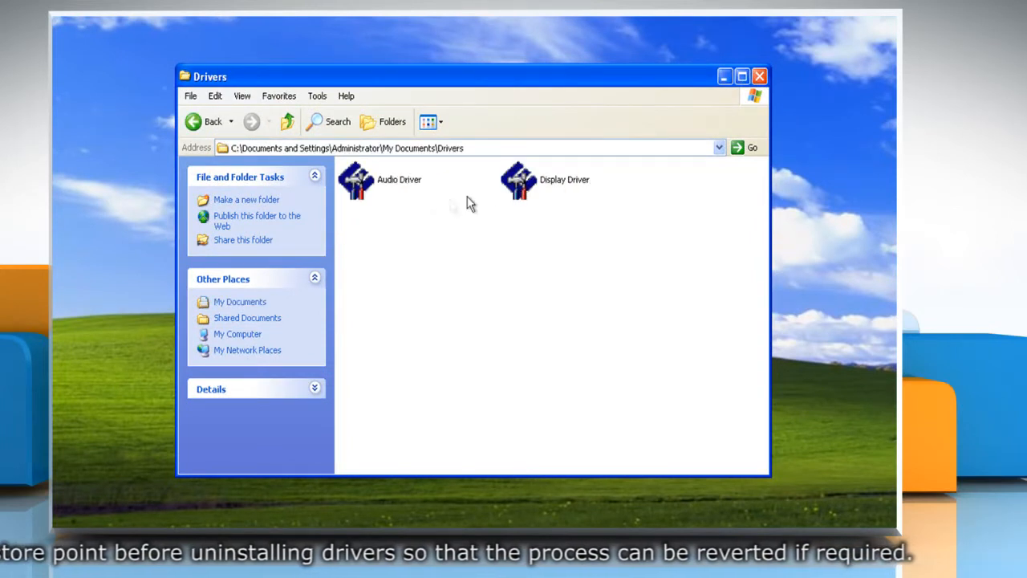
mouse_move(362, 193)
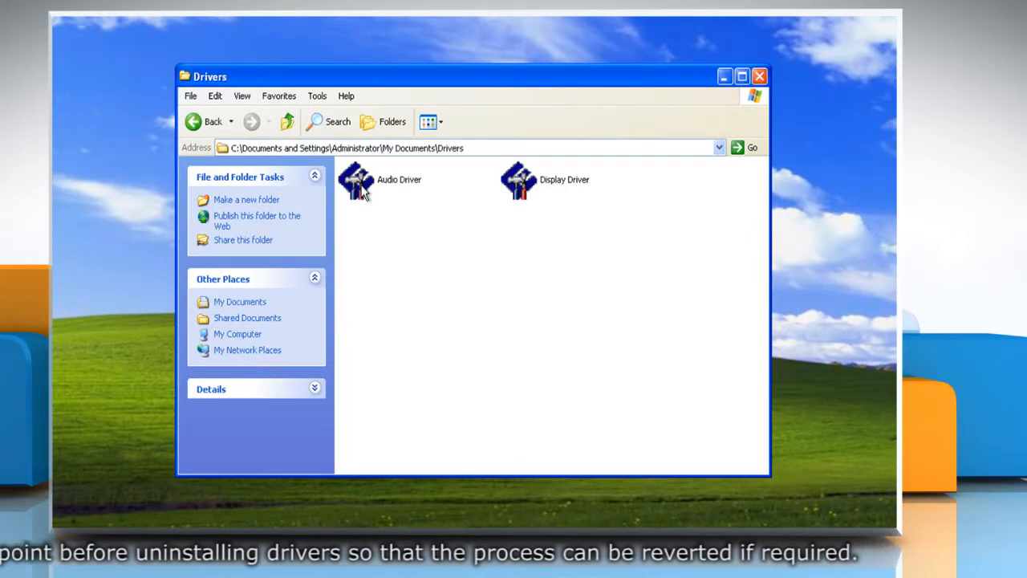
double_click(356, 179)
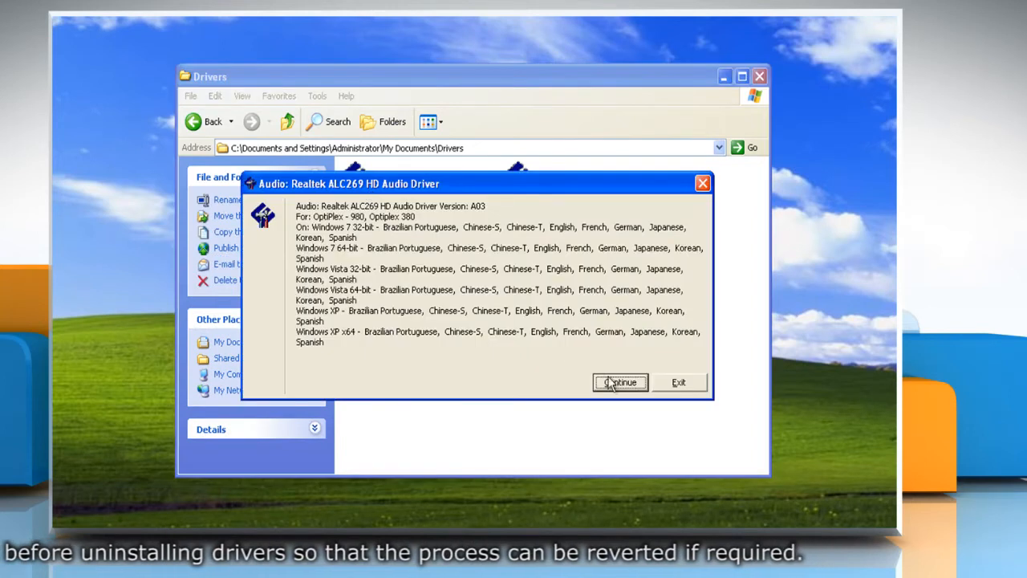
Reinstall the Realtek HD Audio Driver, overwriting all files, and finish with an immediate restart
left_click(619, 382)
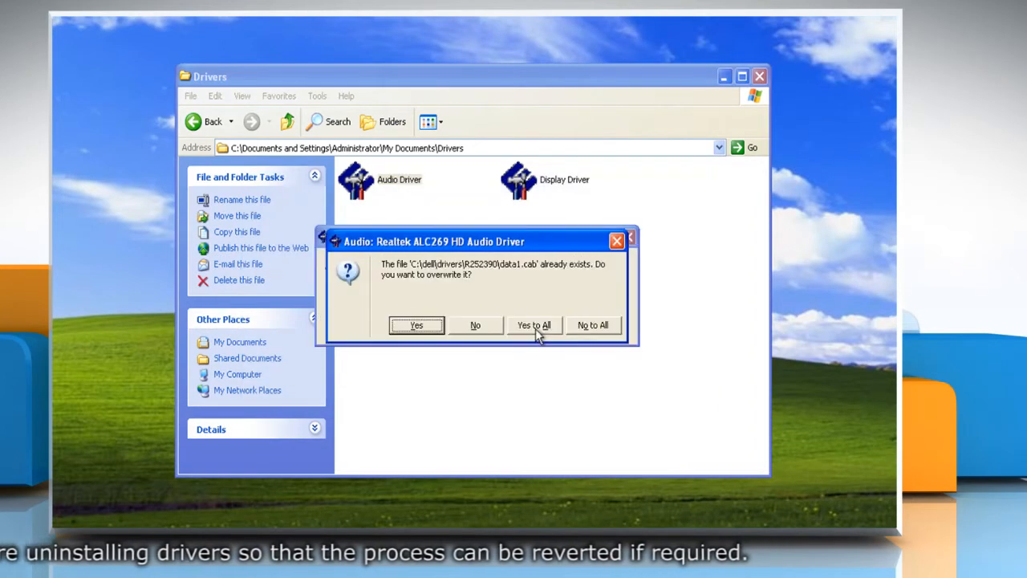
left_click(532, 324)
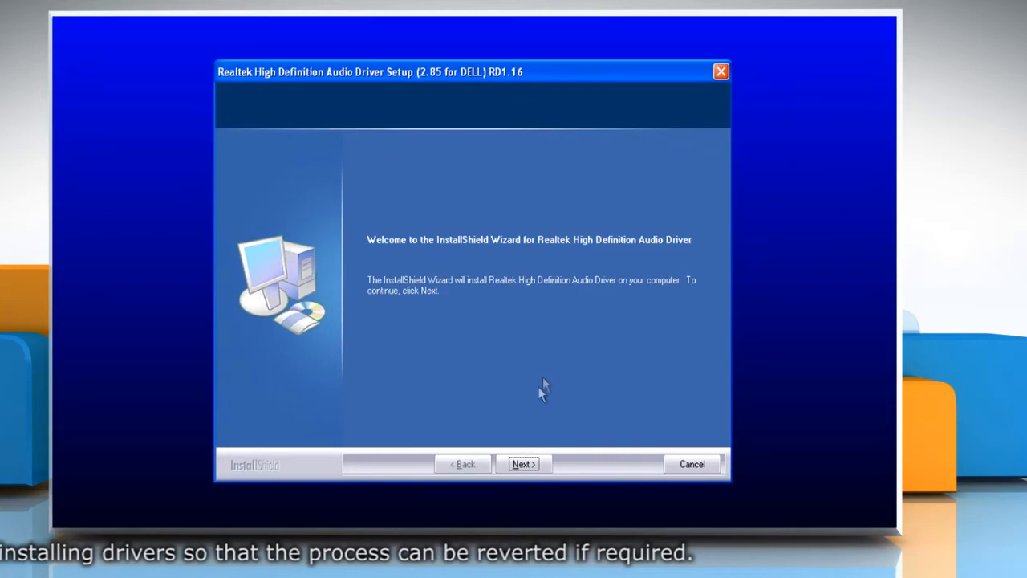
left_click(523, 464)
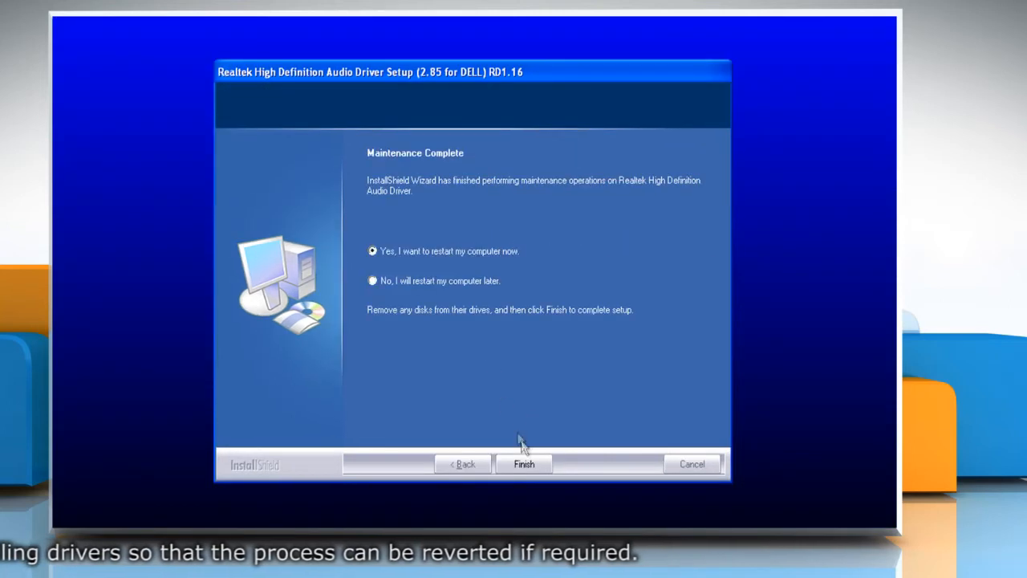
left_click(523, 464)
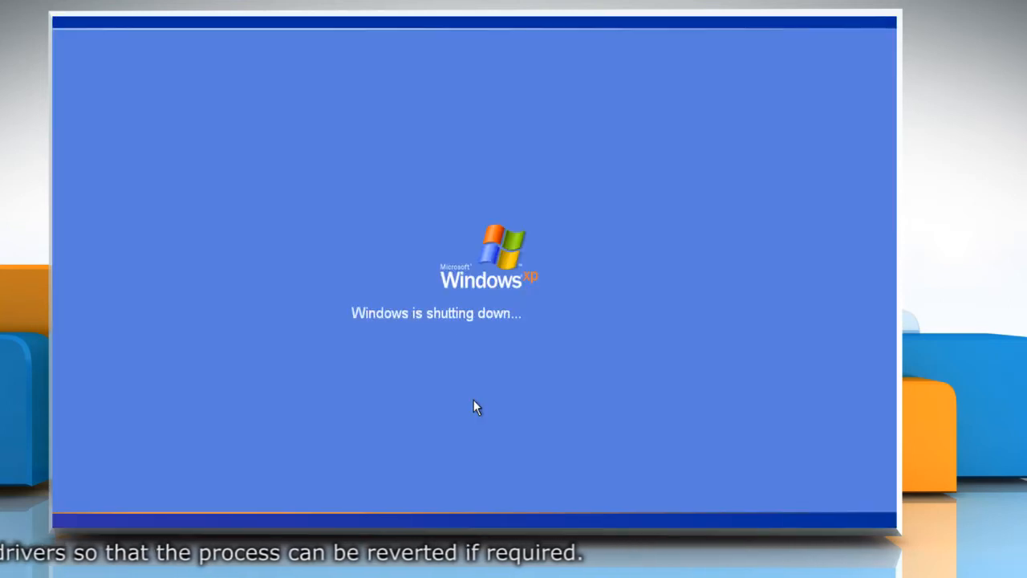